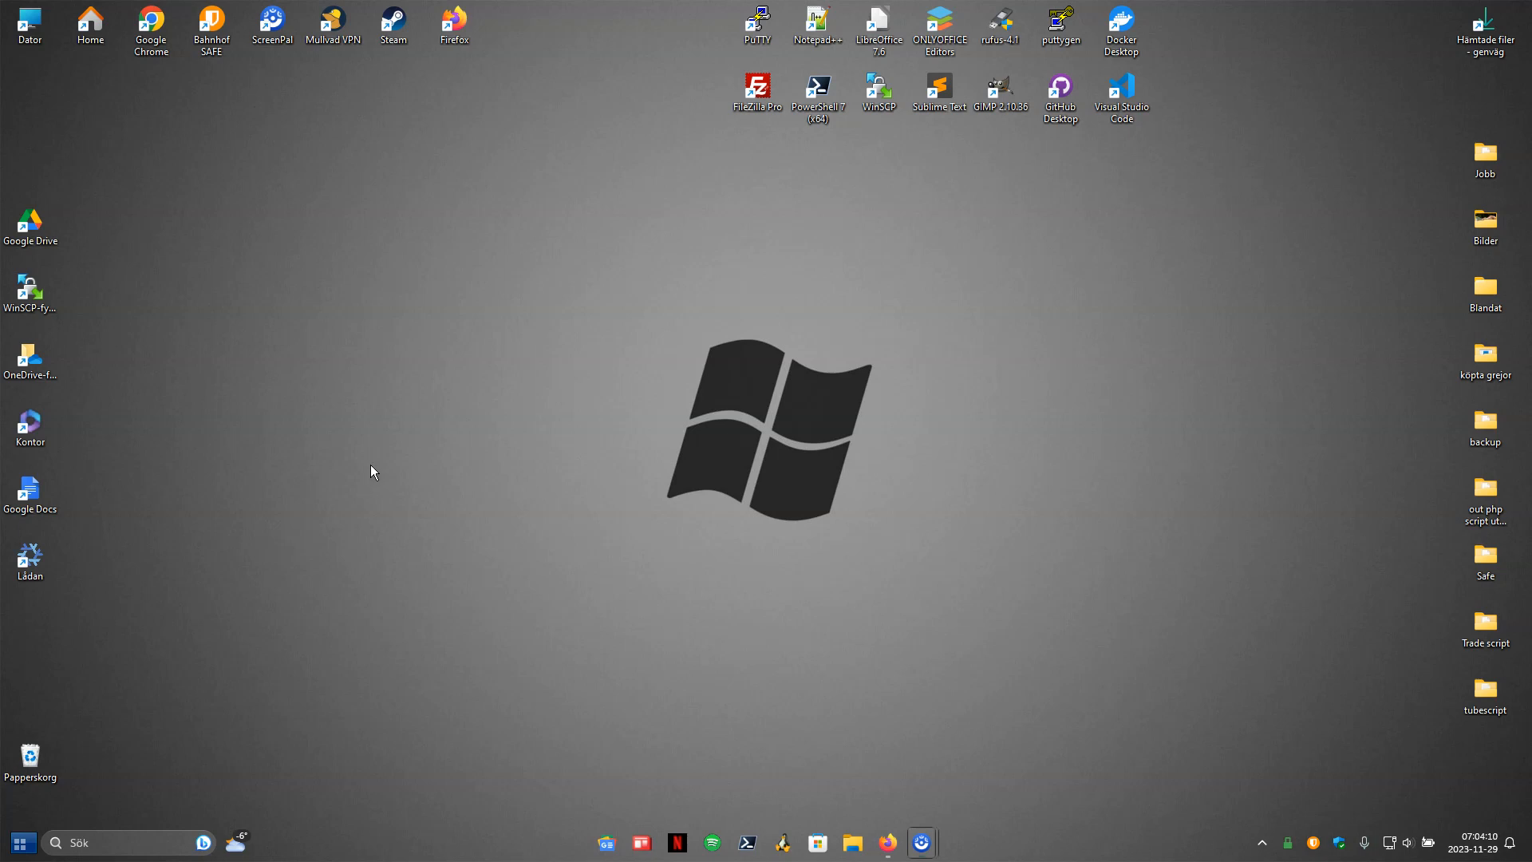
mouse_move(562, 557)
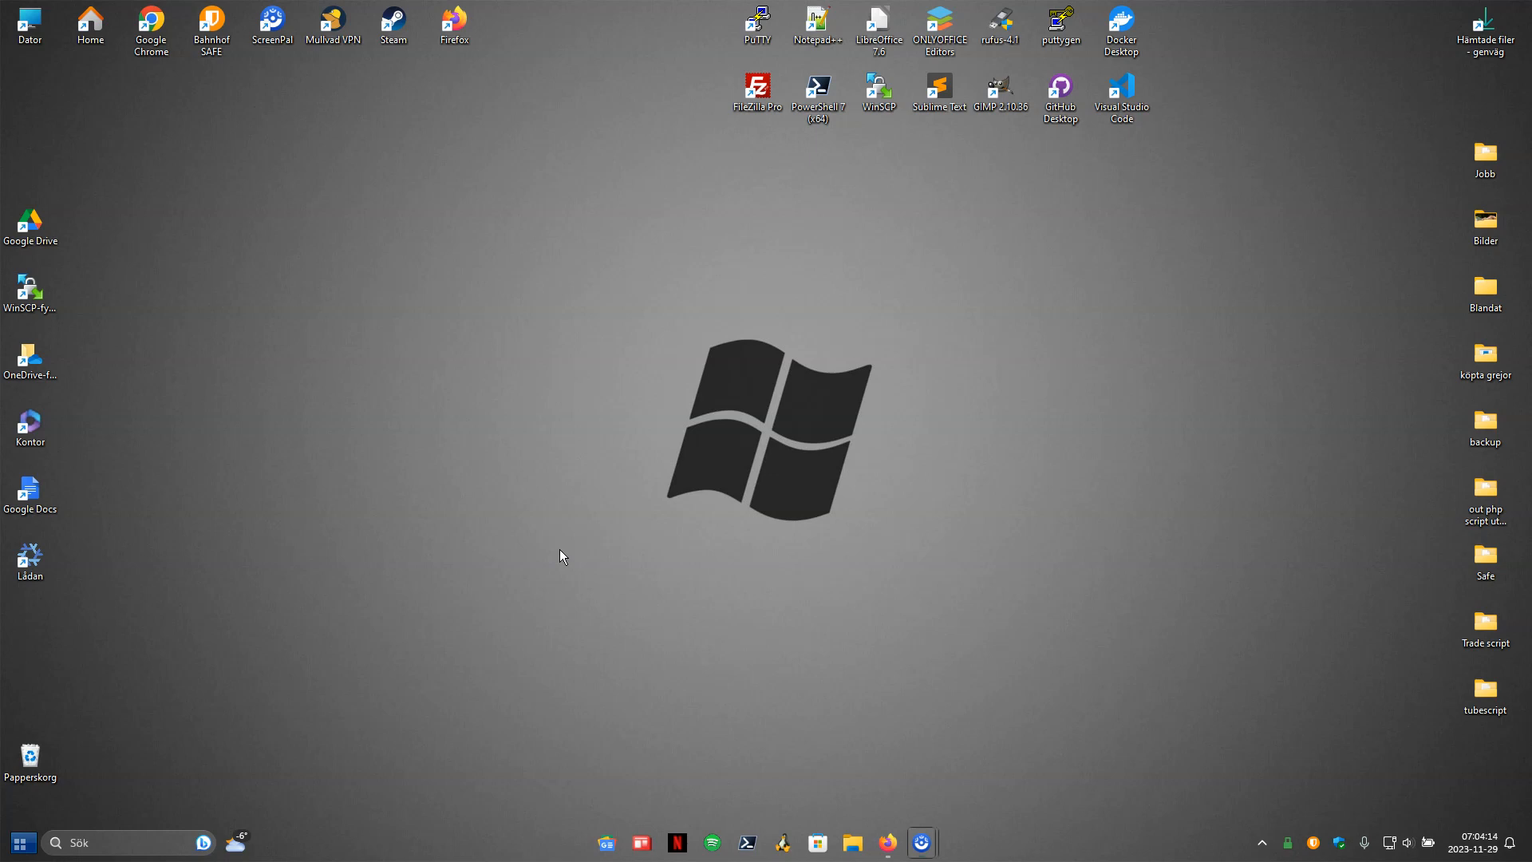
mouse_move(516, 465)
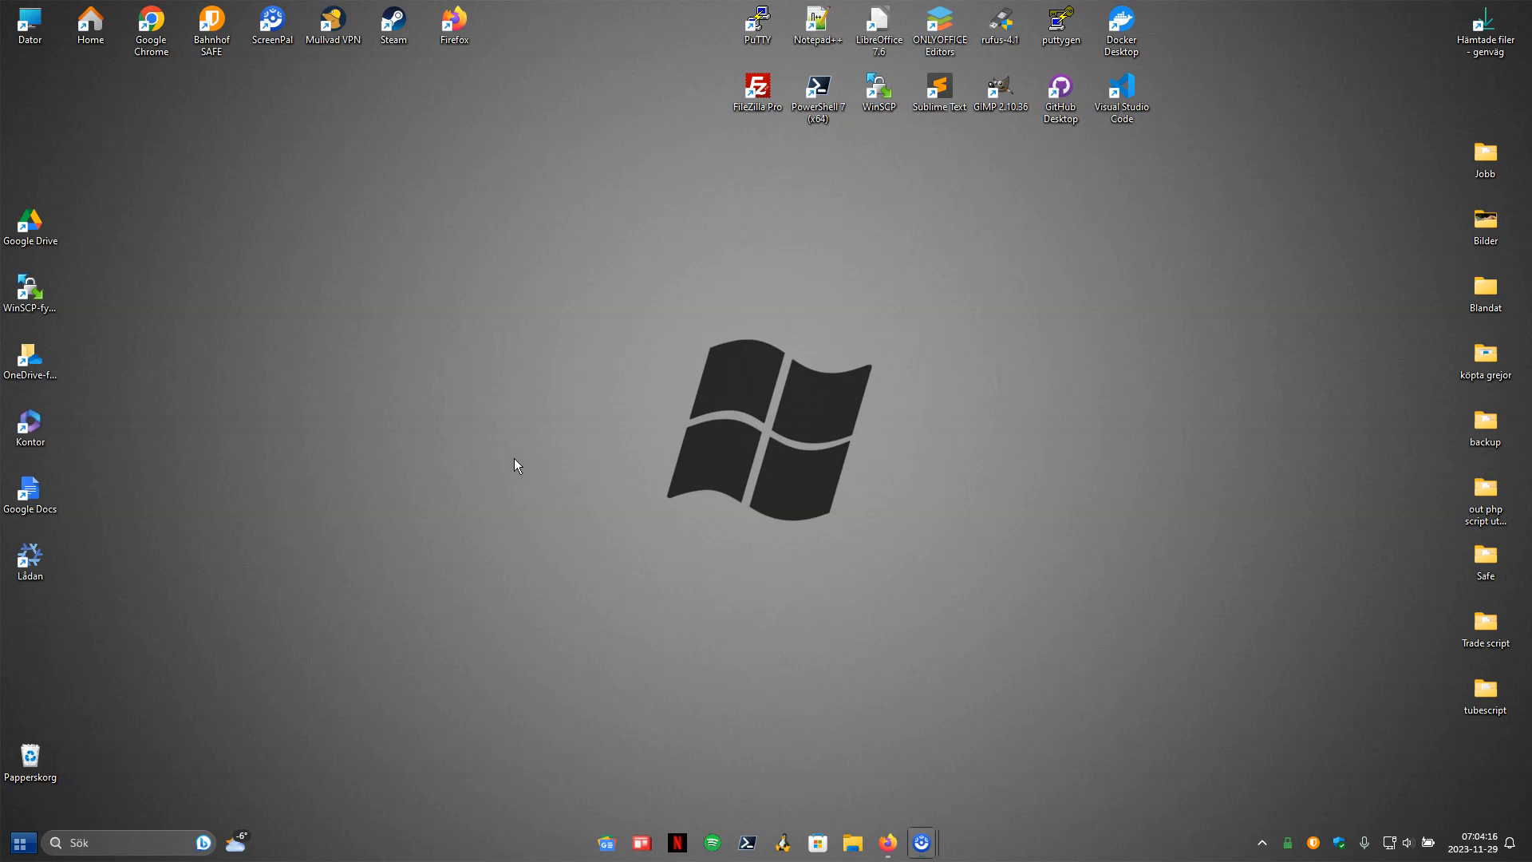
mouse_move(570, 441)
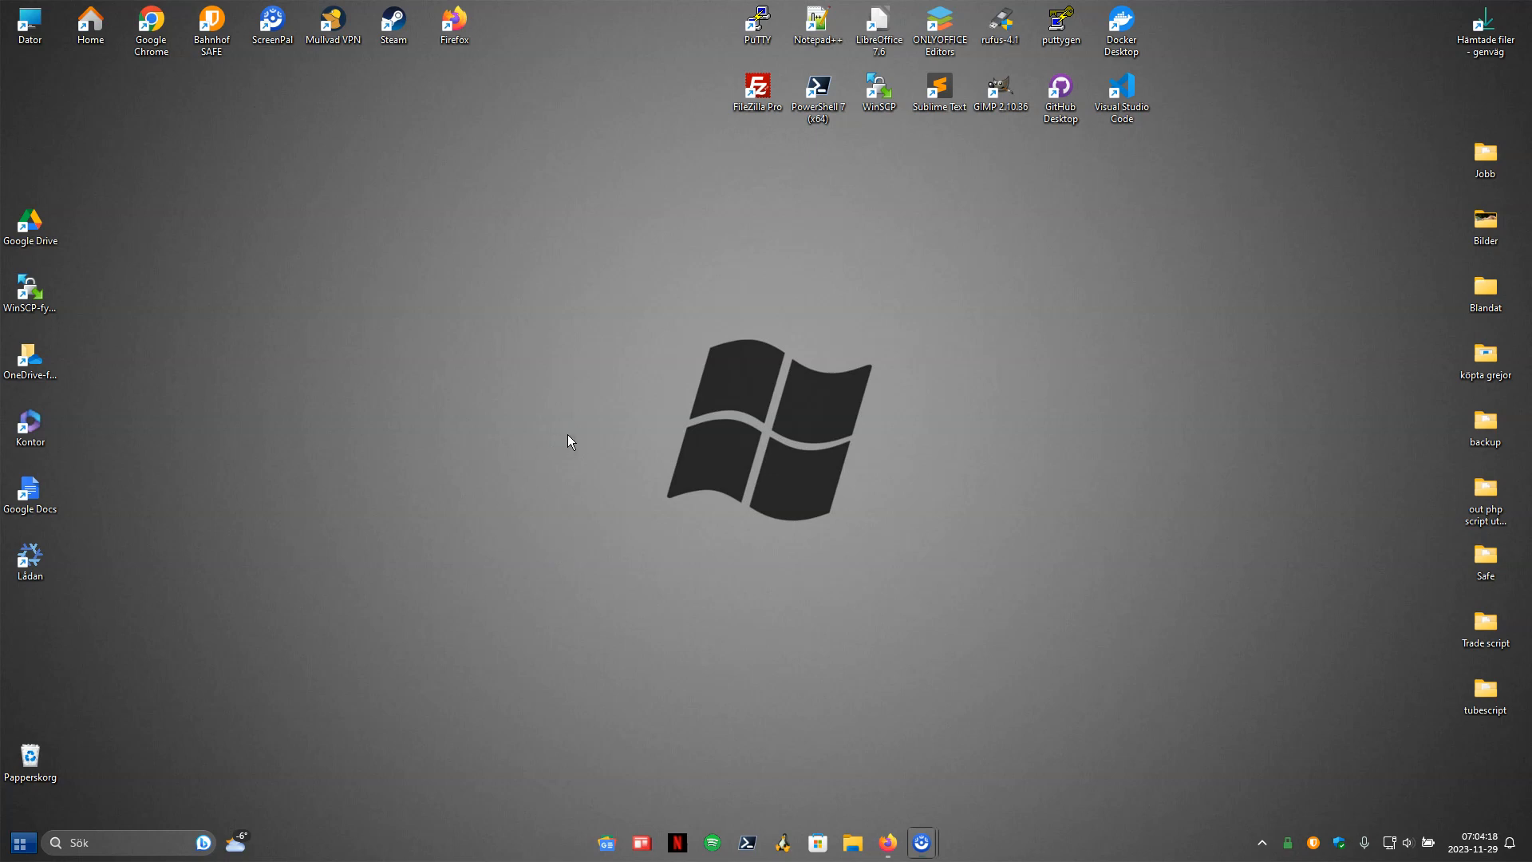
mouse_move(479, 565)
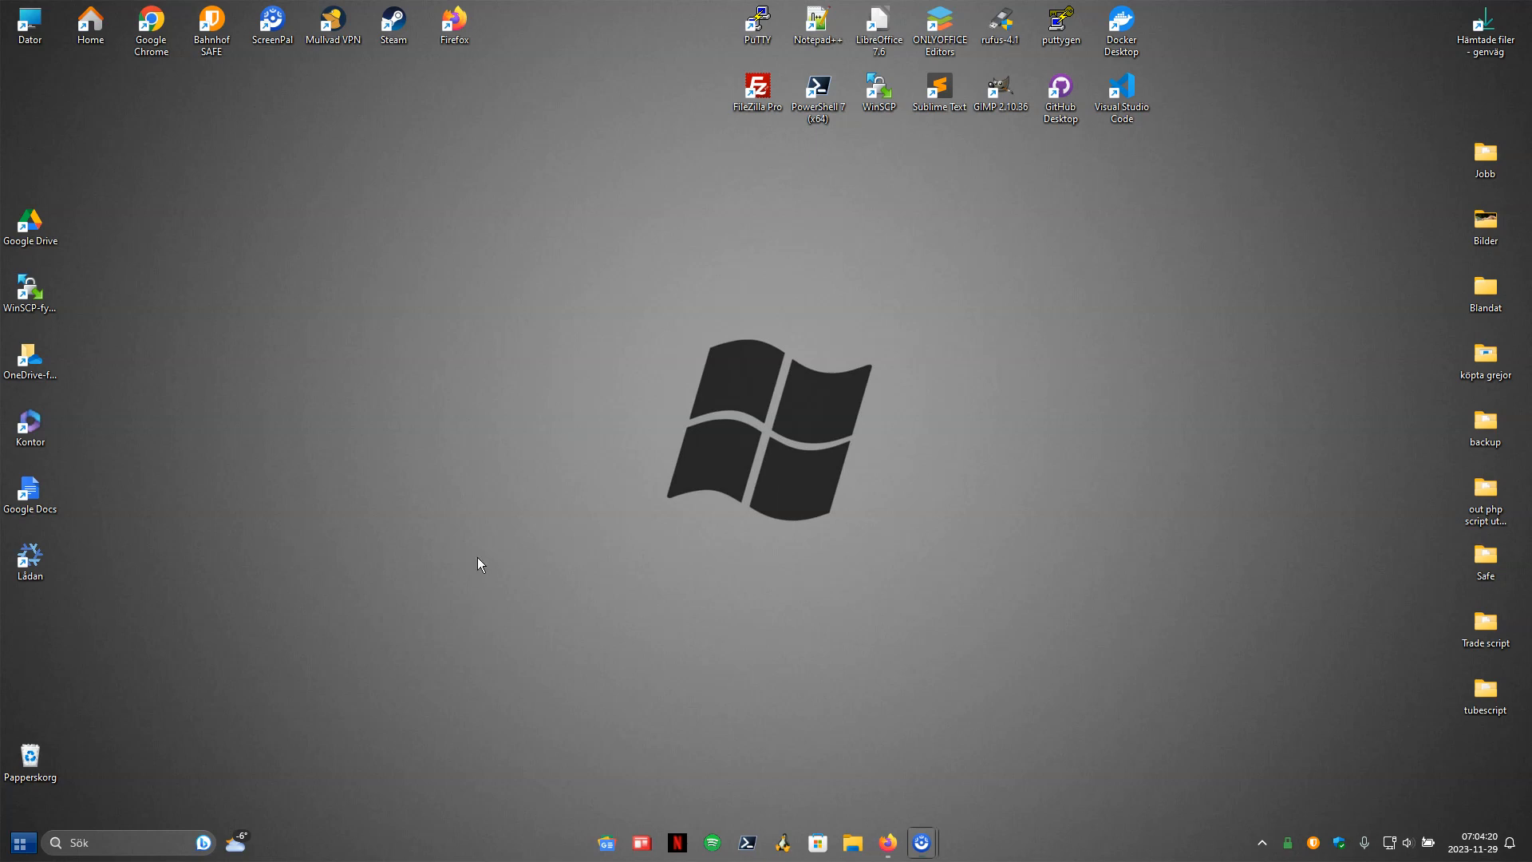
Choose the Custom - Plain VcXsrv X server profile from GWSL's tray menu.
left_click(21, 843)
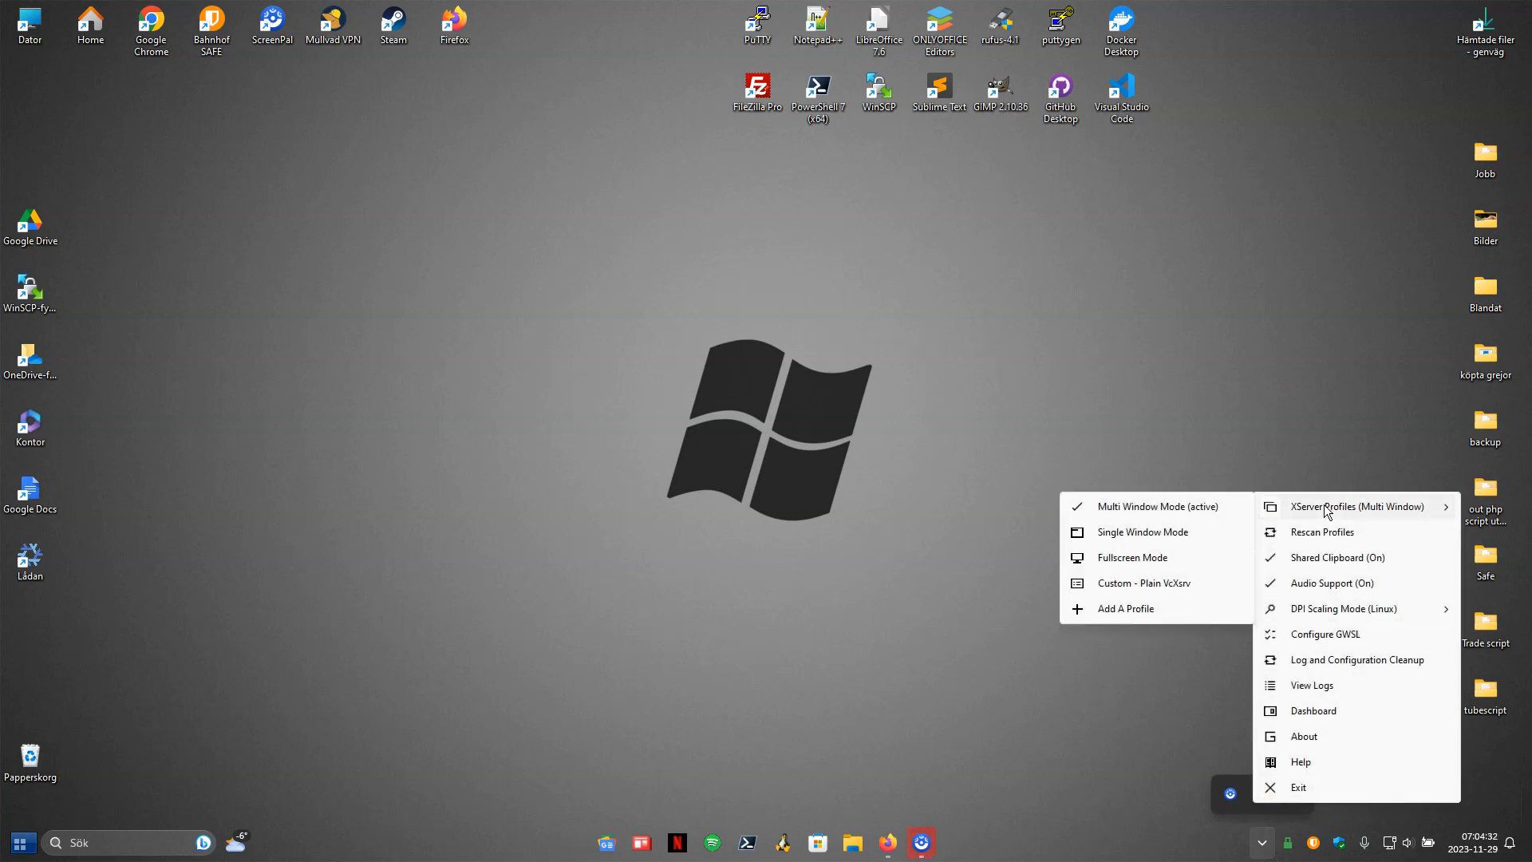
mouse_move(1158, 588)
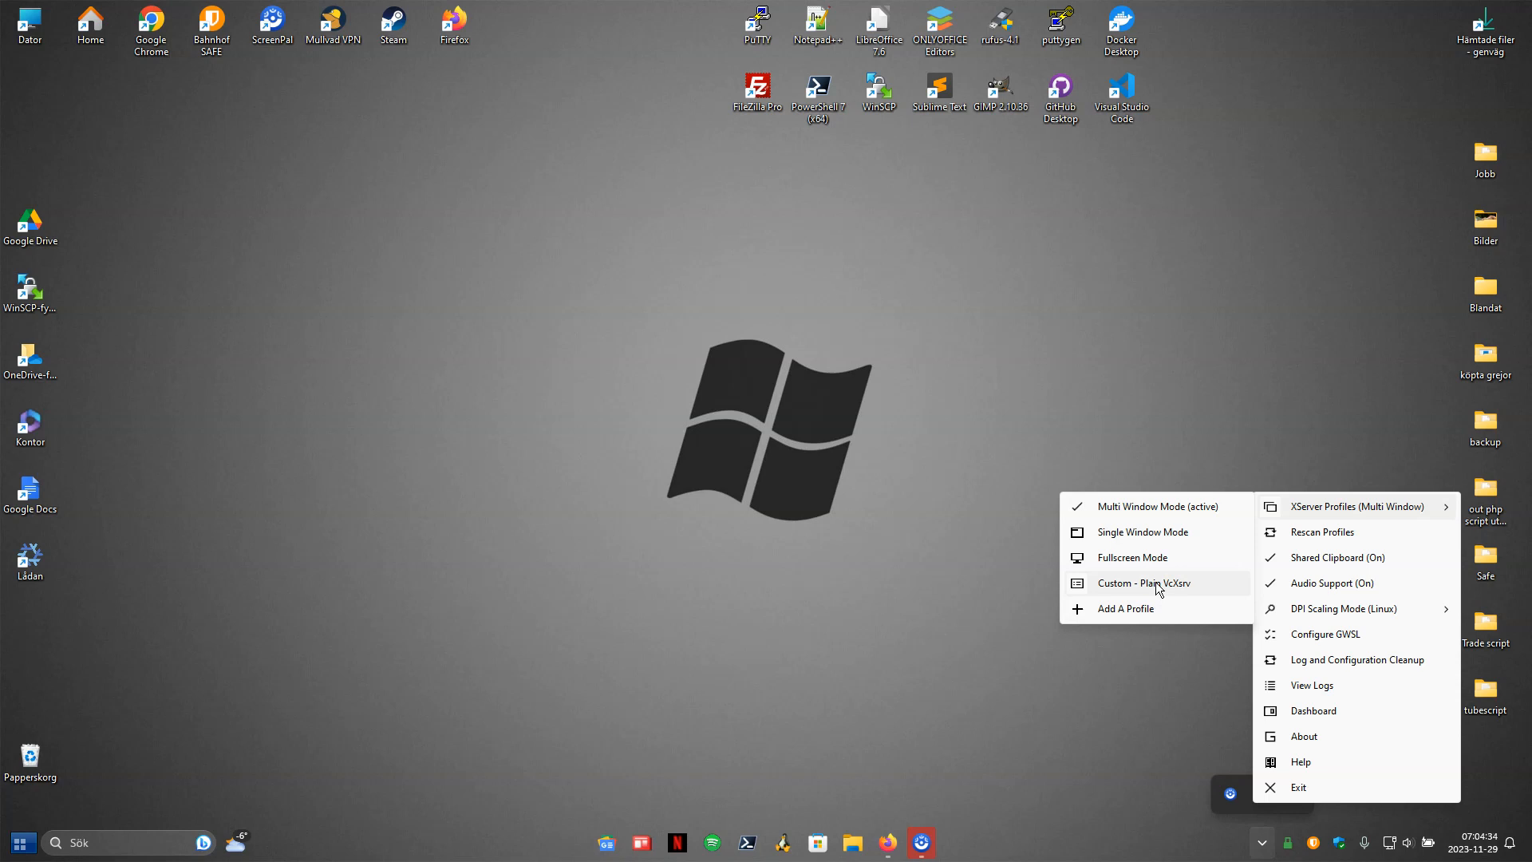
left_click(1144, 584)
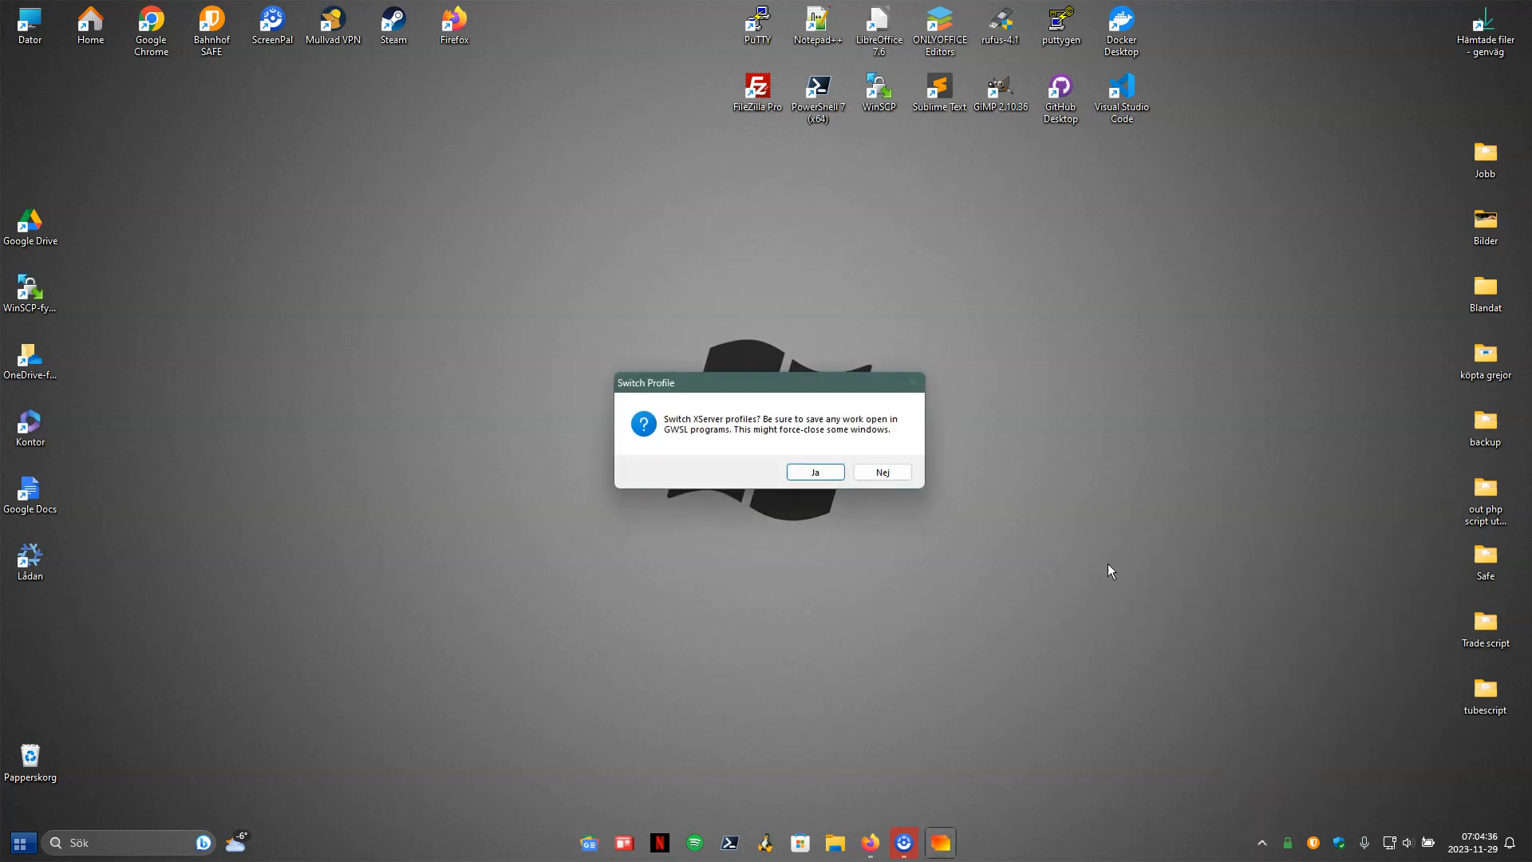
left_click(815, 472)
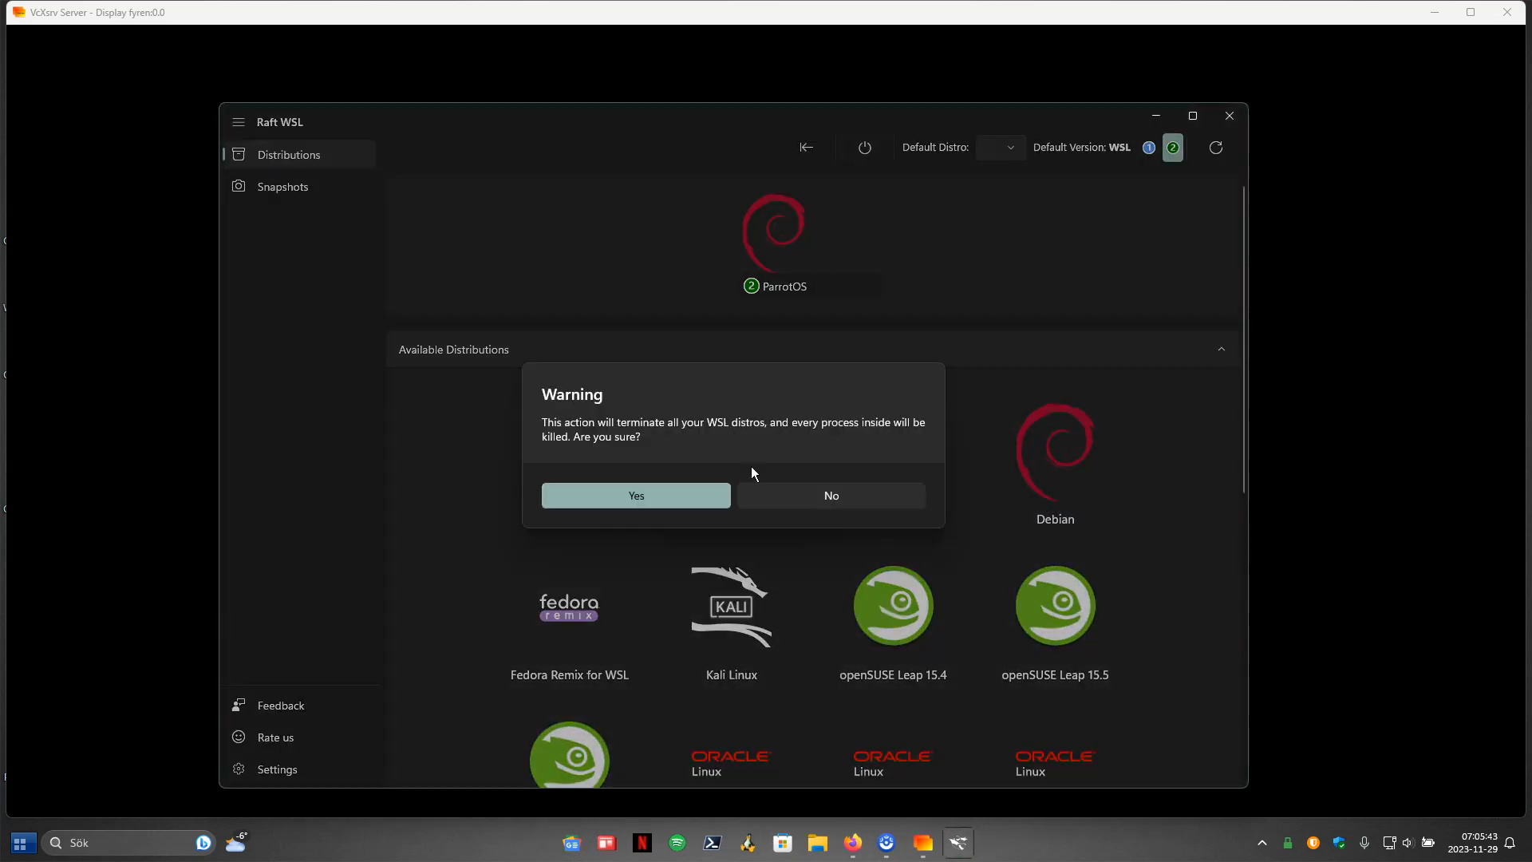
Confirm the Raft WSL warning about terminating all WSL distros.
left_click(636, 495)
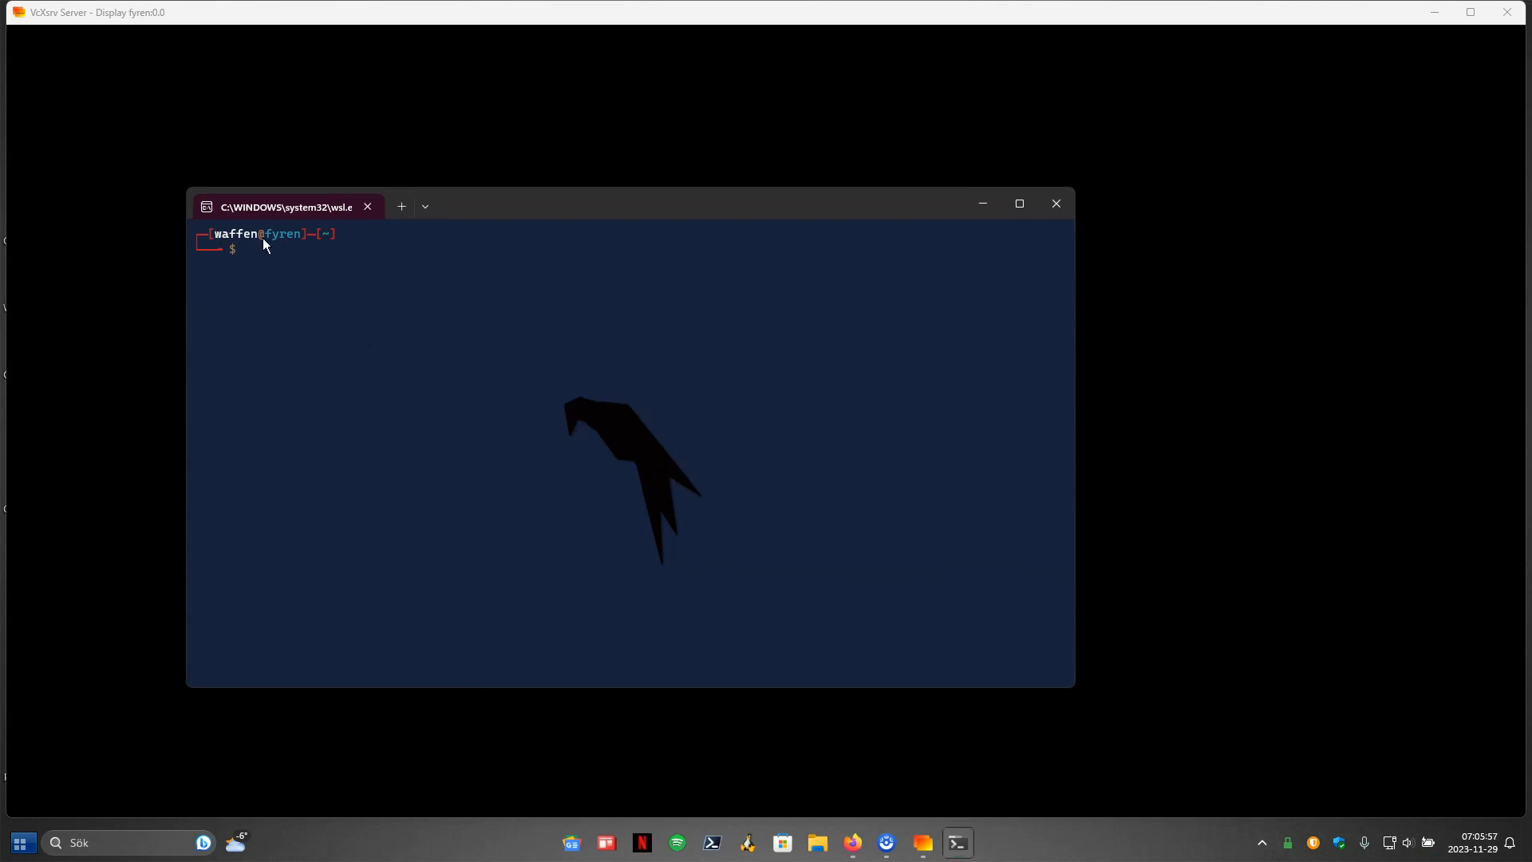
mouse_move(277, 278)
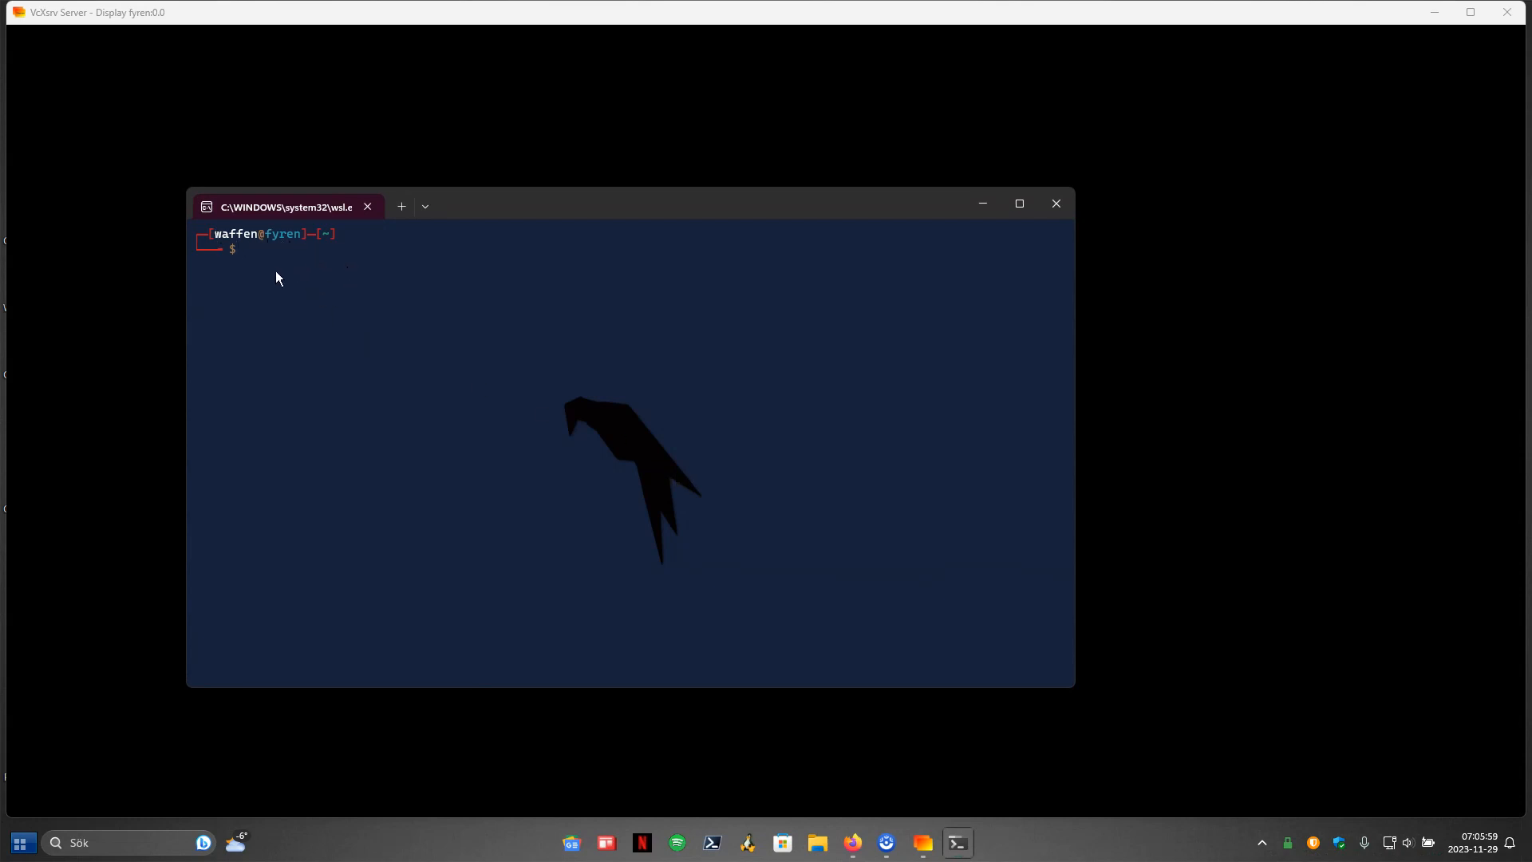